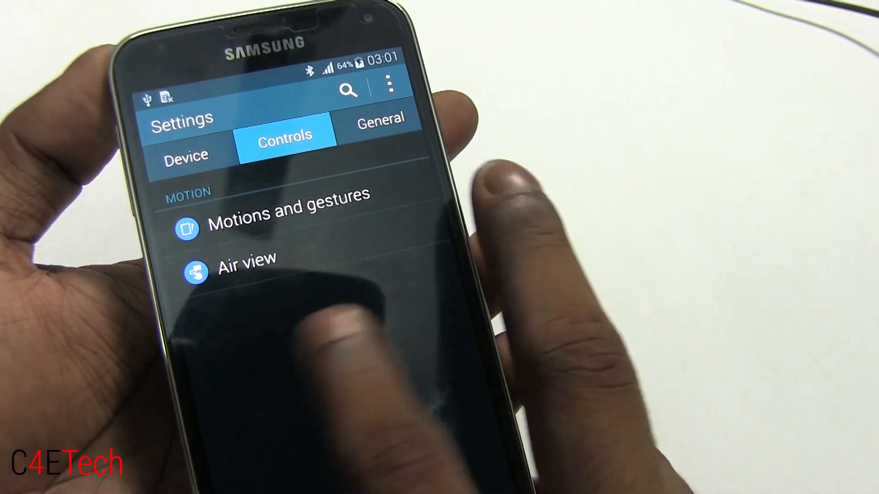
# - Open About device and scroll to the baseband version G900HXXU1ANG3
pyautogui.click(380, 121)
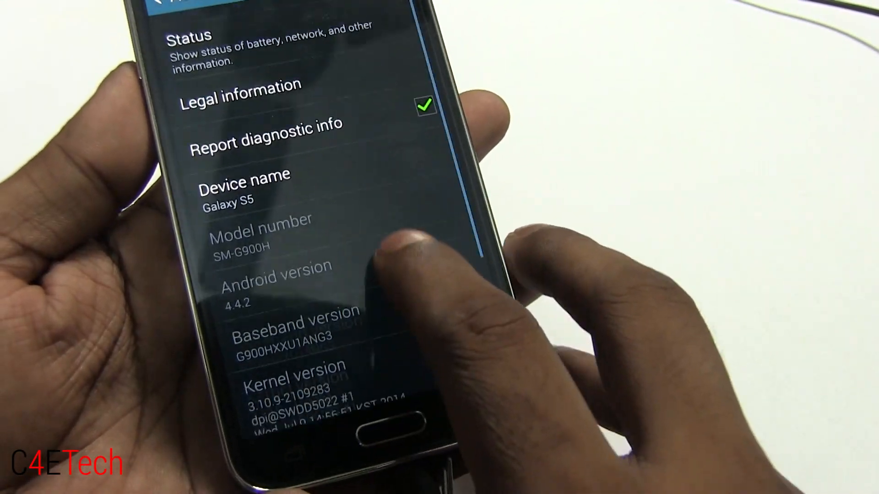
pyautogui.scroll(3)
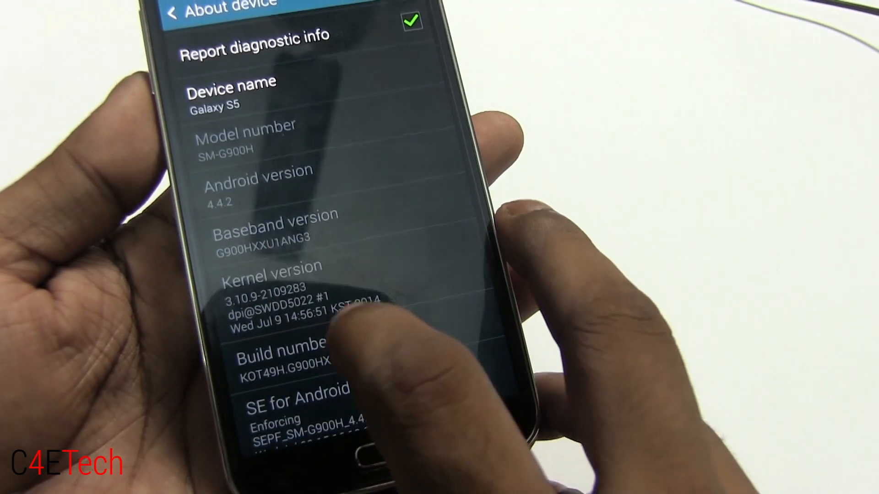